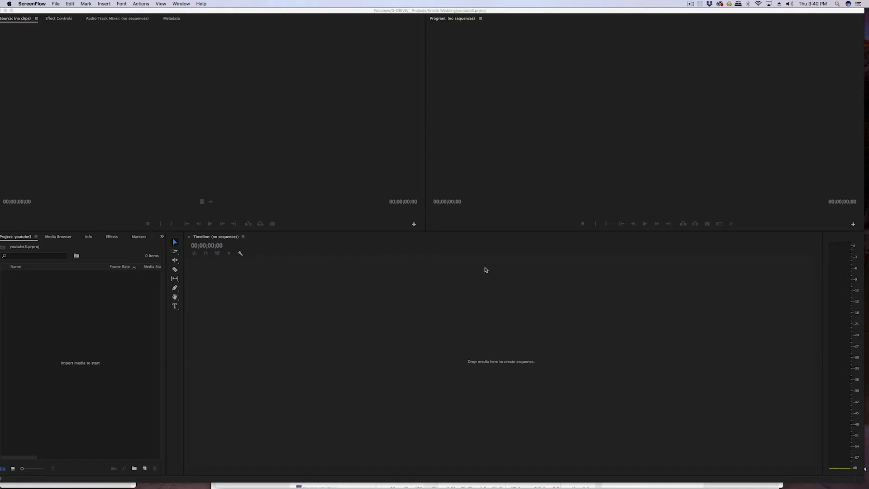
mouse_move(485, 285)
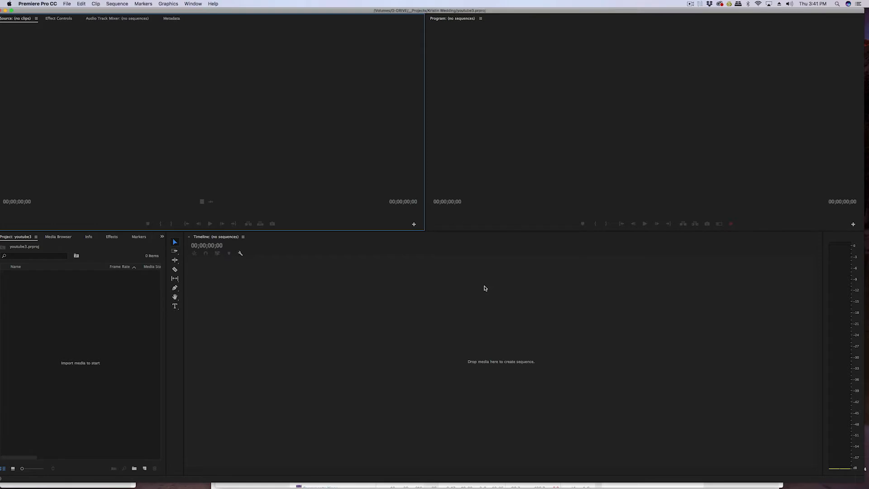
Switch from the empty Premiere Pro project over to the PluralEyes 4 window
key(cmd+tab)
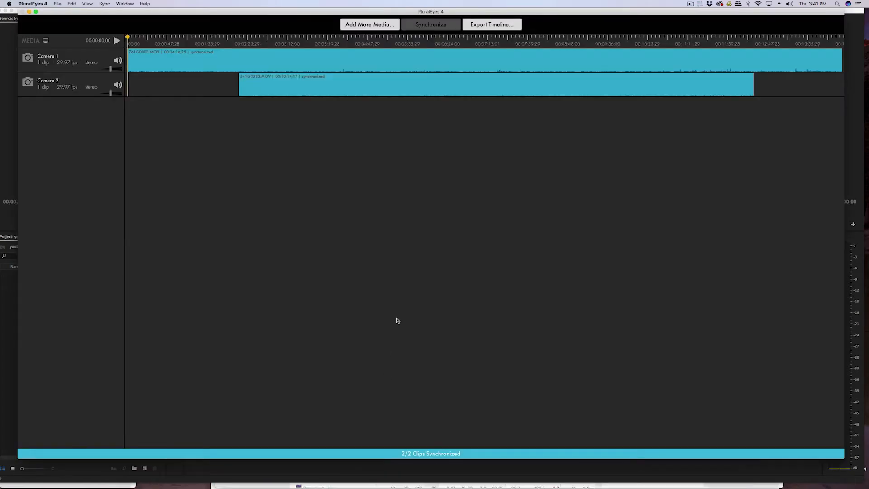
Start an empty project and add 541G0330.MOV from LS300 and 761G0003.MOV from HM200
click(369, 24)
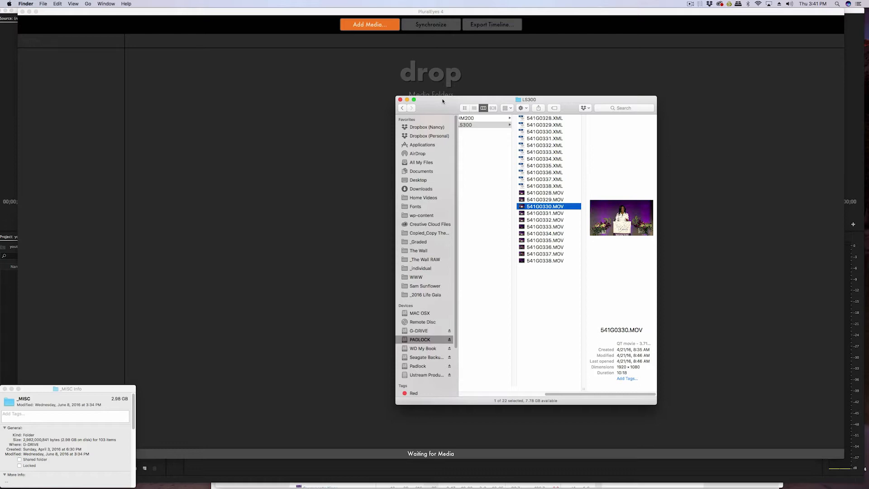
drag(442, 99, 538, 85)
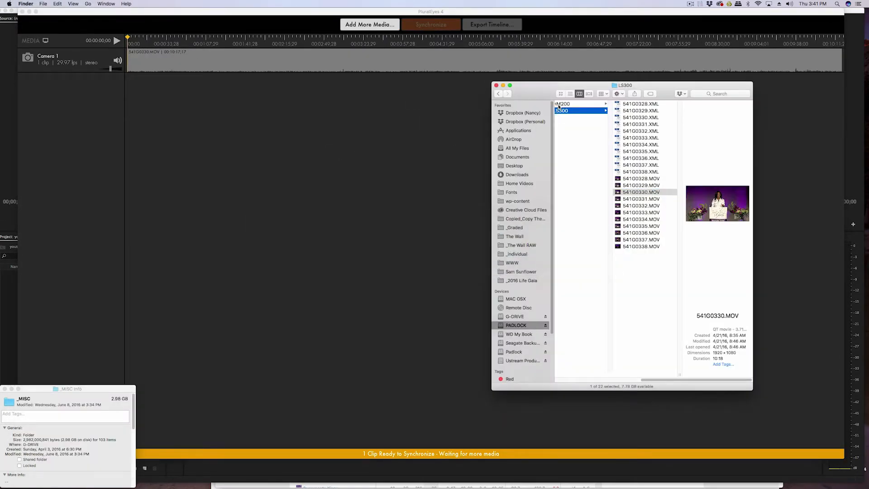
click(562, 104)
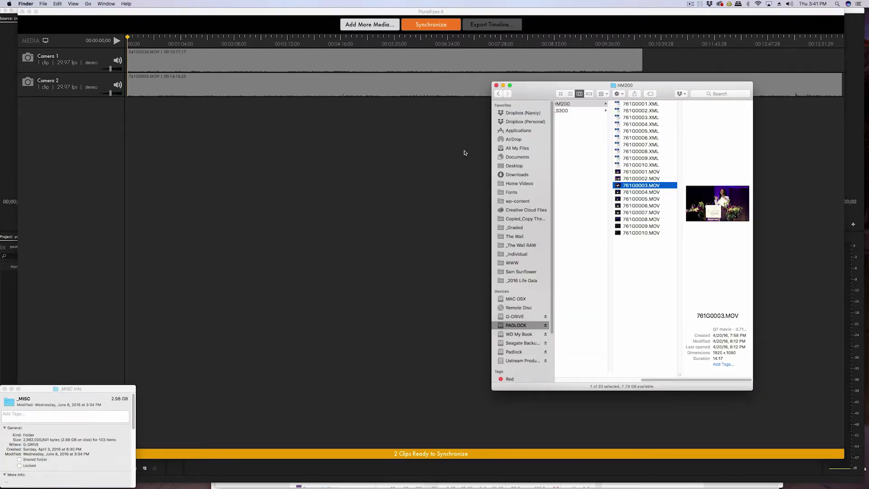
mouse_move(598, 280)
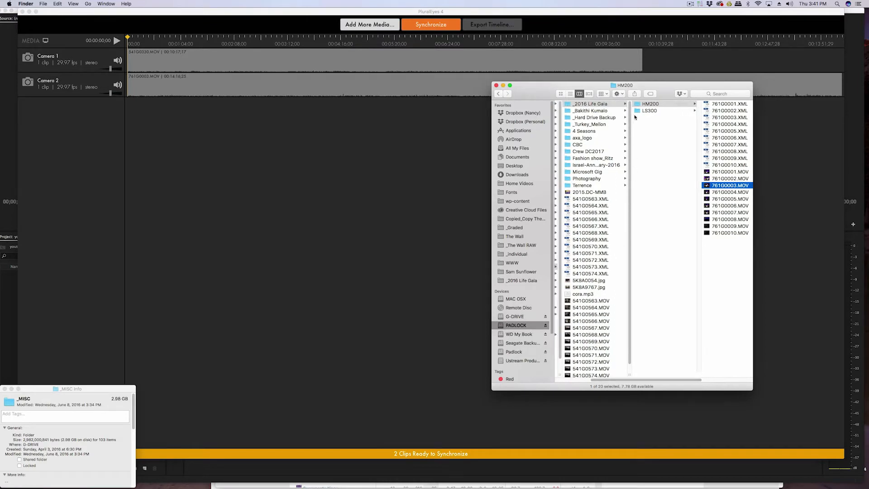
click(431, 25)
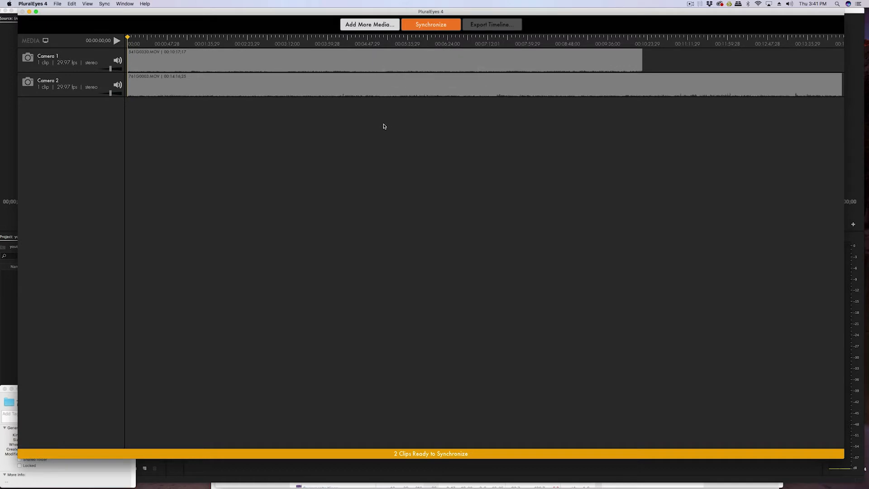
mouse_move(394, 125)
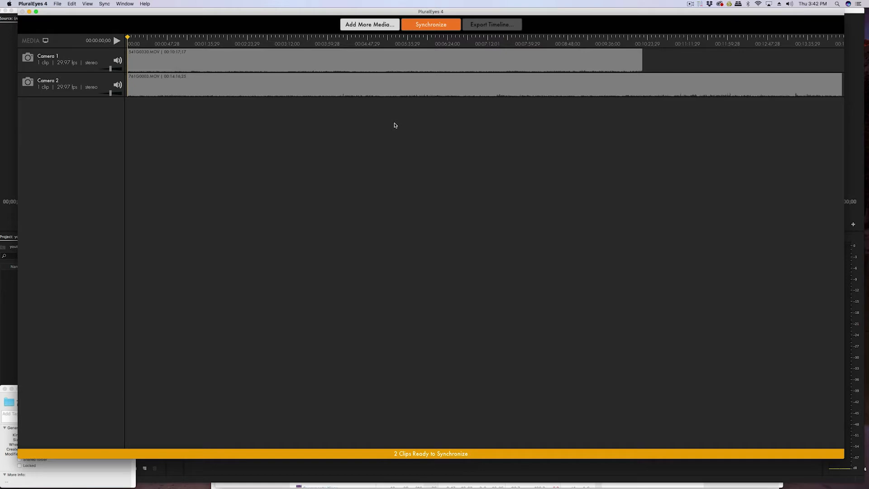
mouse_move(422, 121)
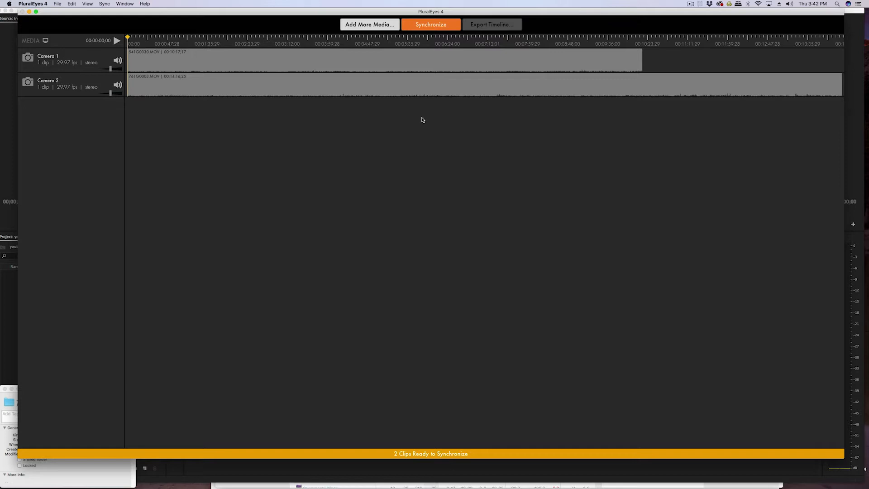
mouse_move(429, 37)
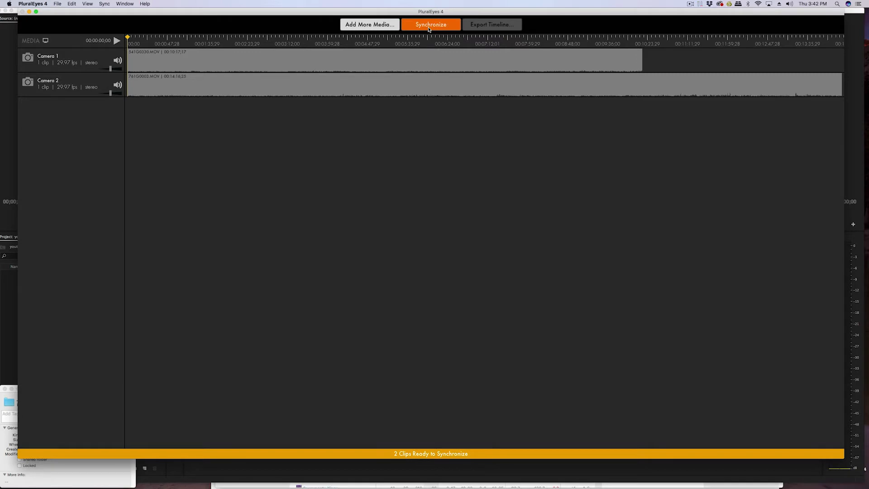
Synchronize the two camera clips by audio and bring up the Export Timeline settings
click(431, 24)
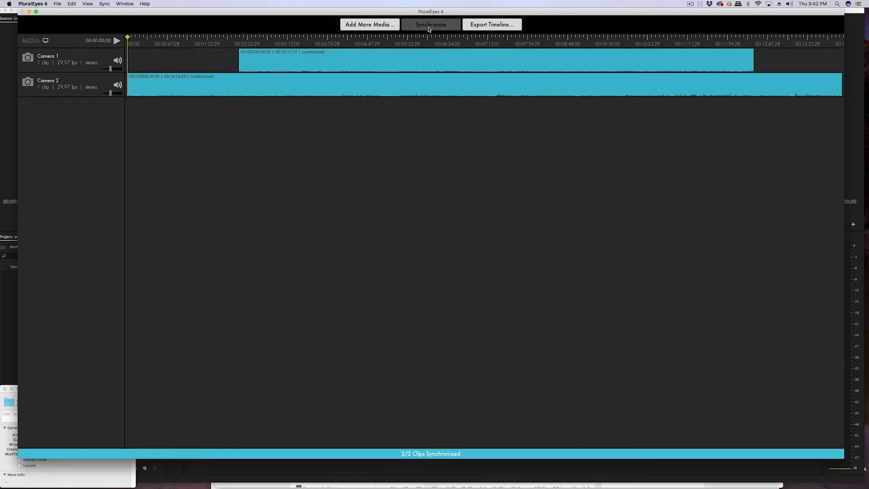
mouse_move(448, 25)
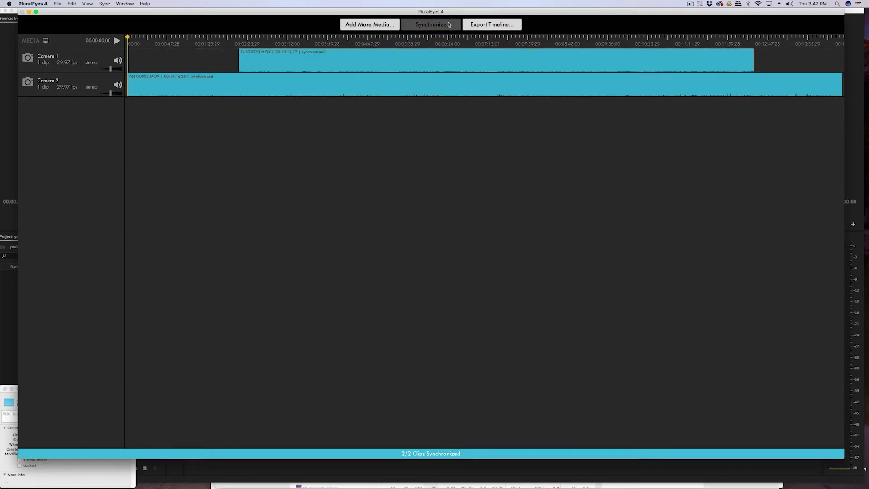
click(491, 24)
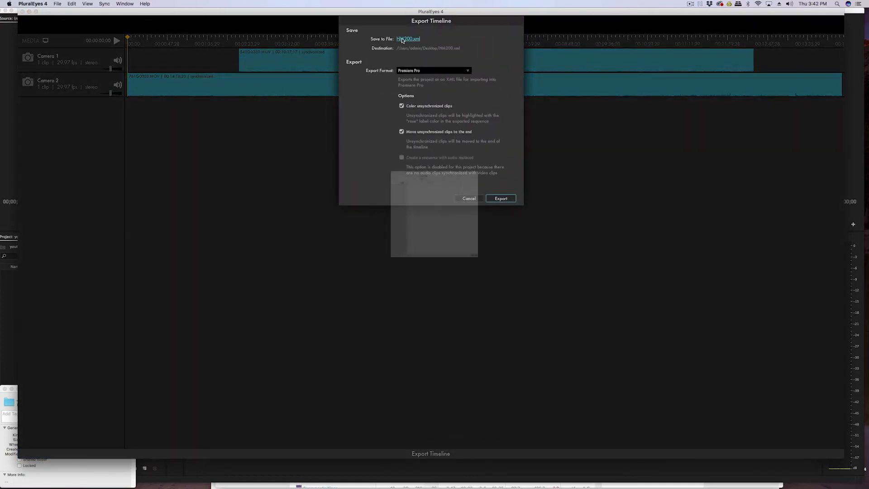
Save the exported timeline as youtube3.xml on the Desktop, replacing the existing file
click(408, 39)
text(youtube3)
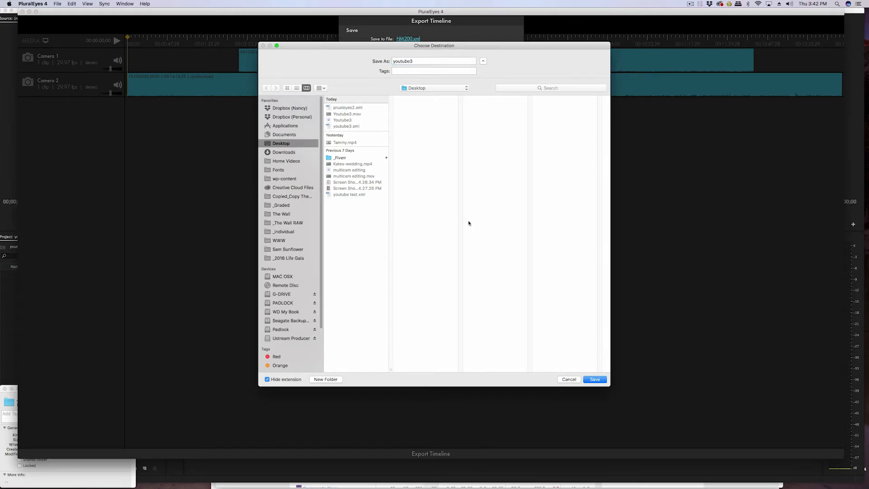
click(594, 379)
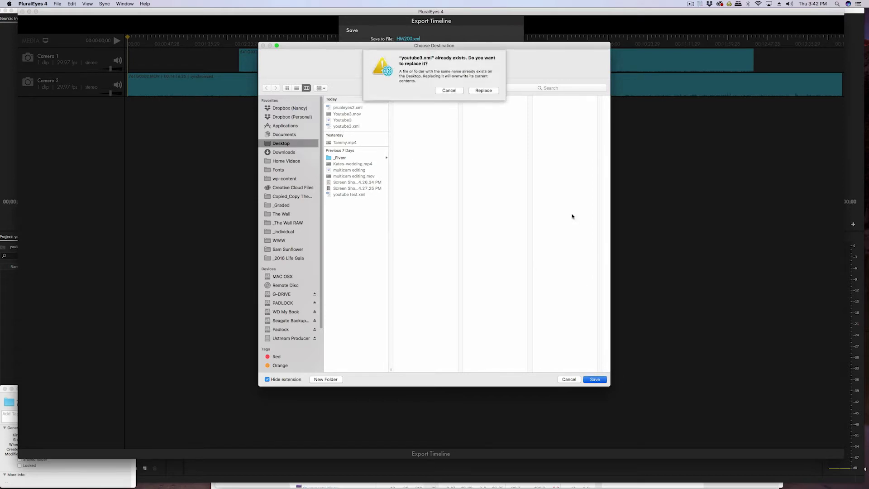
click(448, 89)
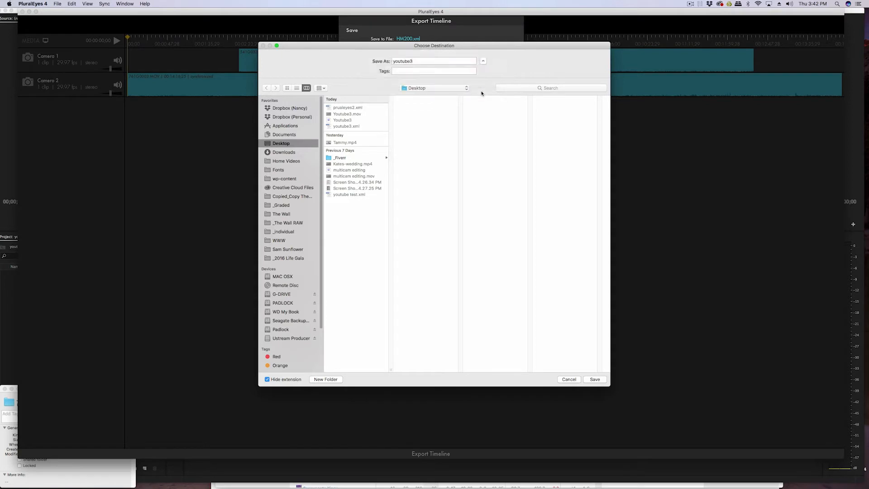
click(594, 379)
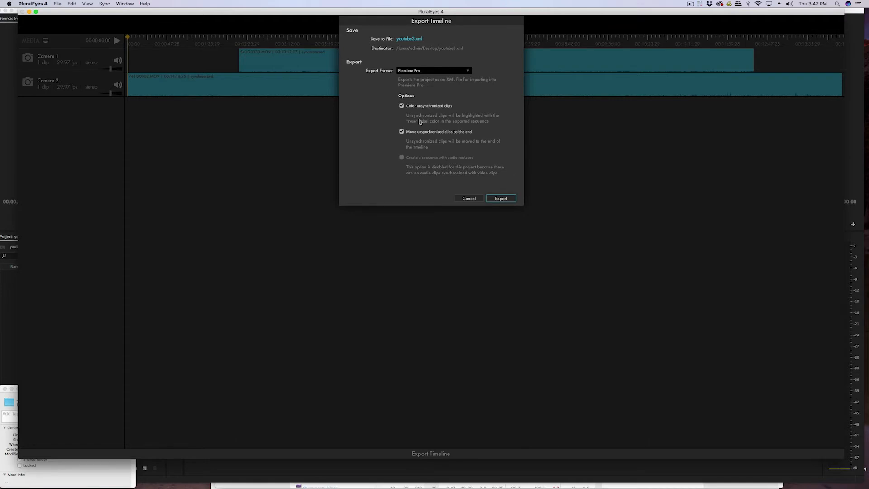
mouse_move(414, 118)
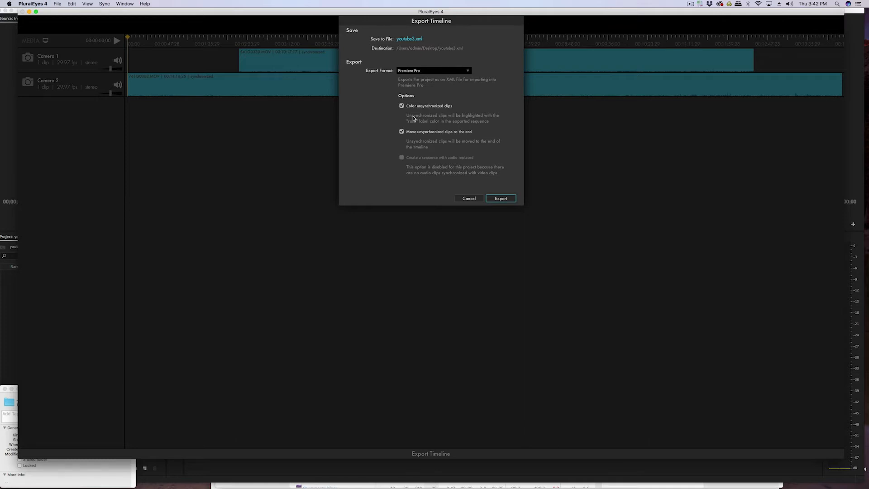
mouse_move(438, 114)
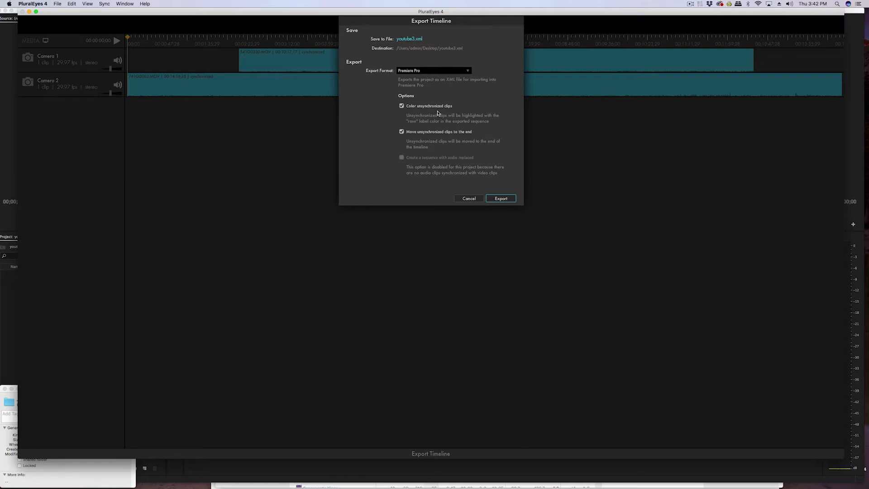
mouse_move(552, 131)
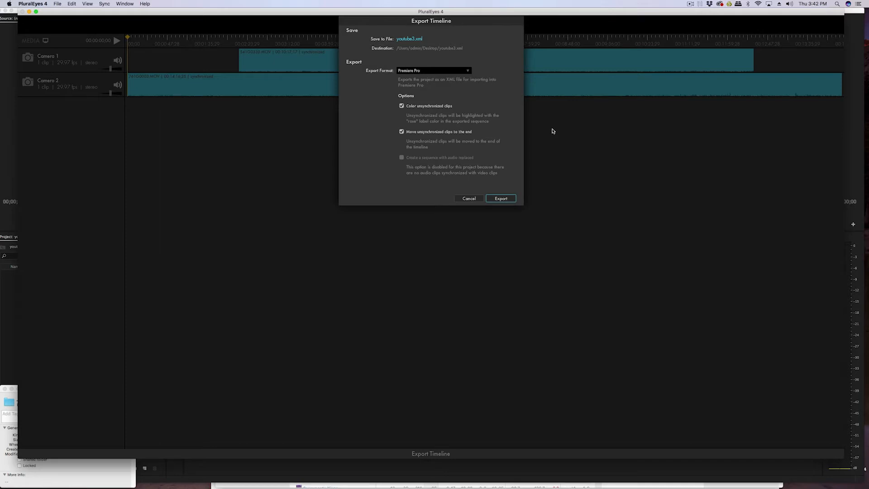
mouse_move(505, 162)
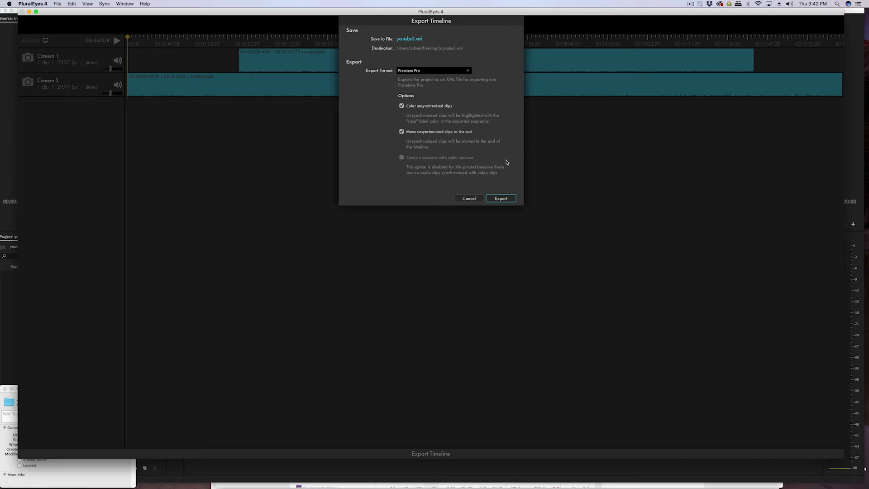
mouse_move(497, 173)
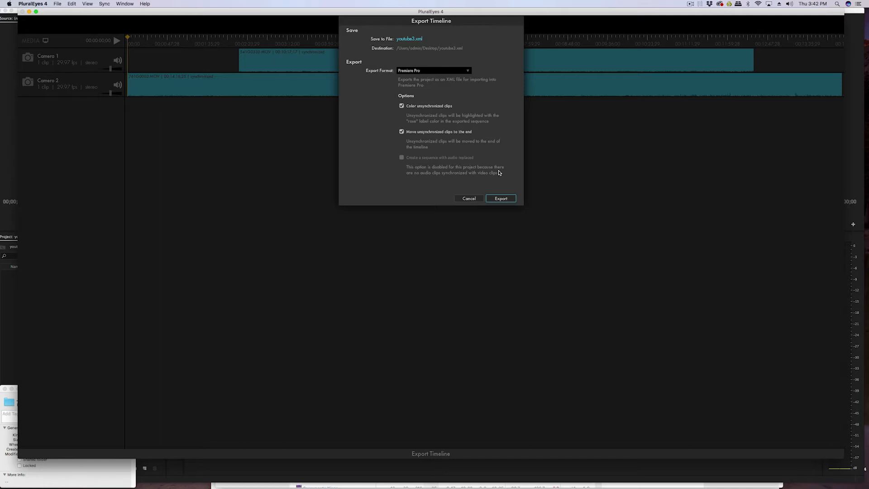
mouse_move(499, 181)
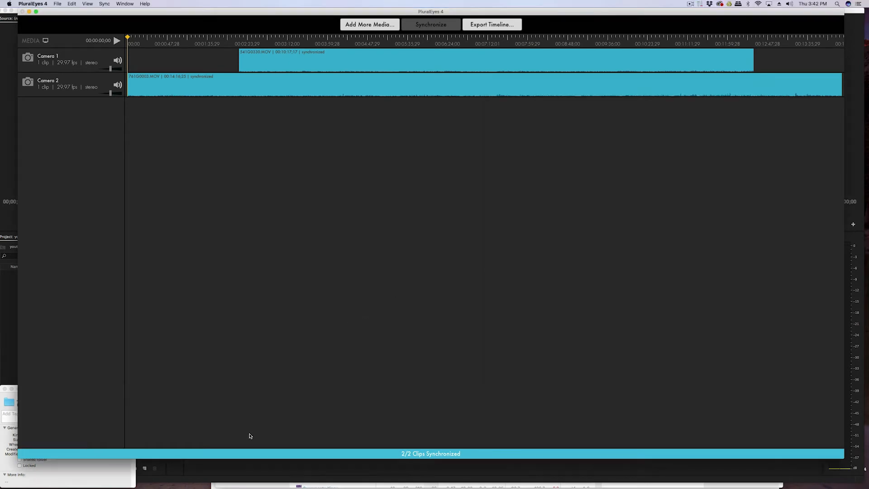
mouse_move(252, 447)
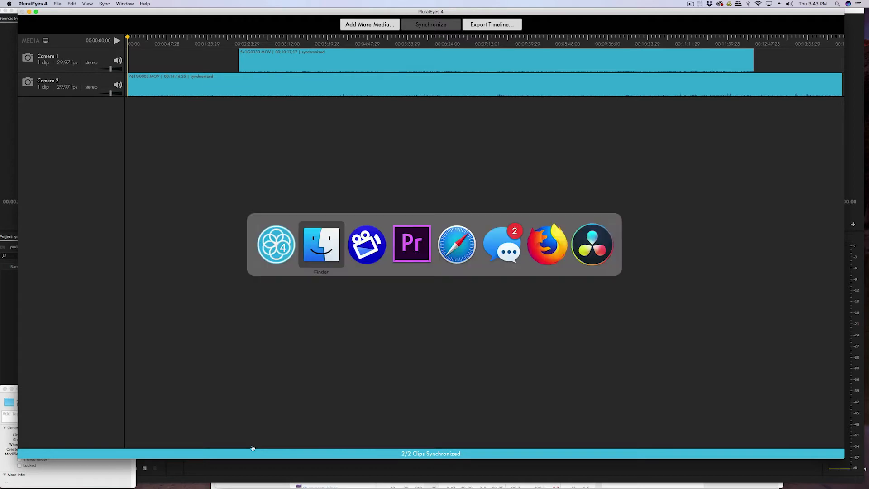
Return to Premiere Pro and load the imported Synced Sequence into the timeline
click(411, 244)
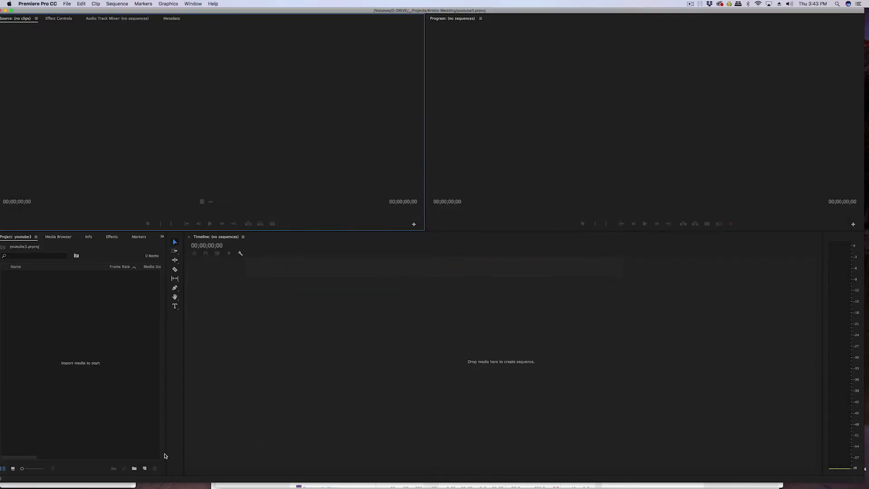
mouse_move(98, 325)
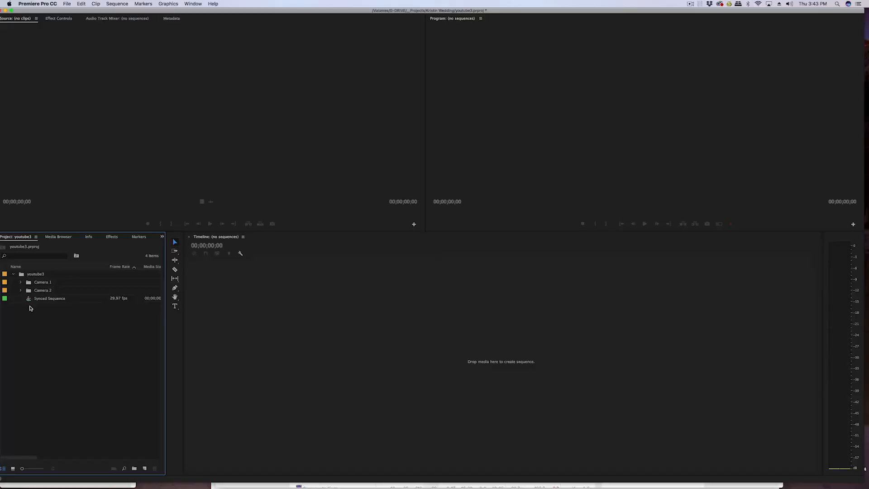
double_click(49, 298)
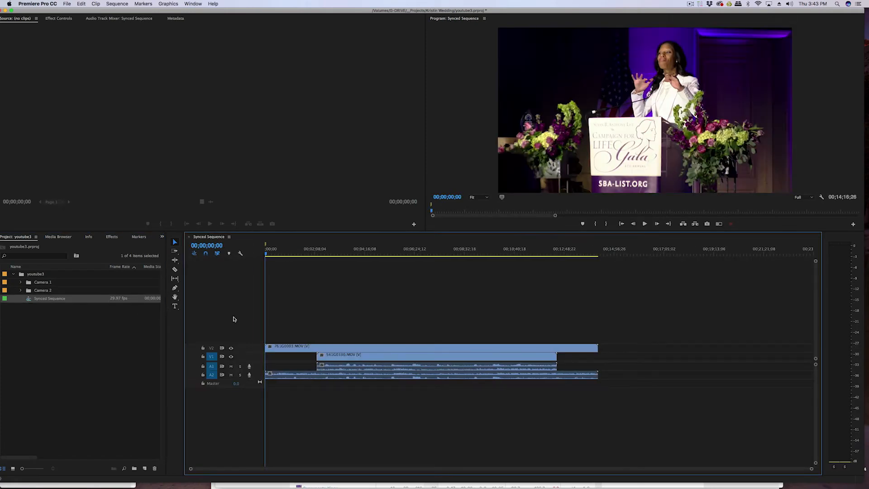
Move the playhead partway into the Synced Sequence to a different speaker
click(392, 249)
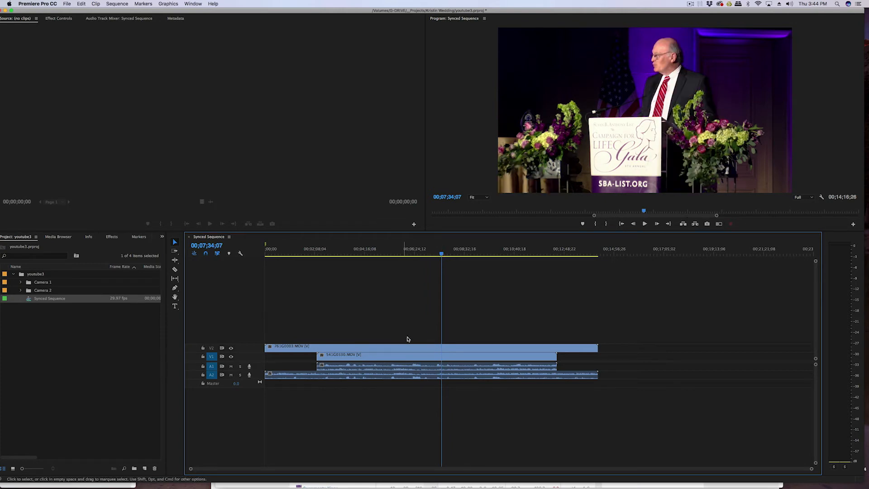
mouse_move(428, 339)
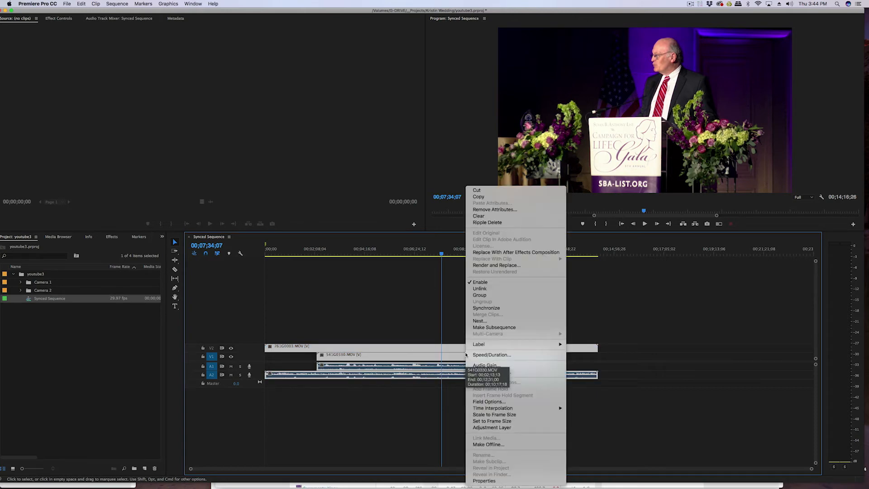
mouse_move(479, 320)
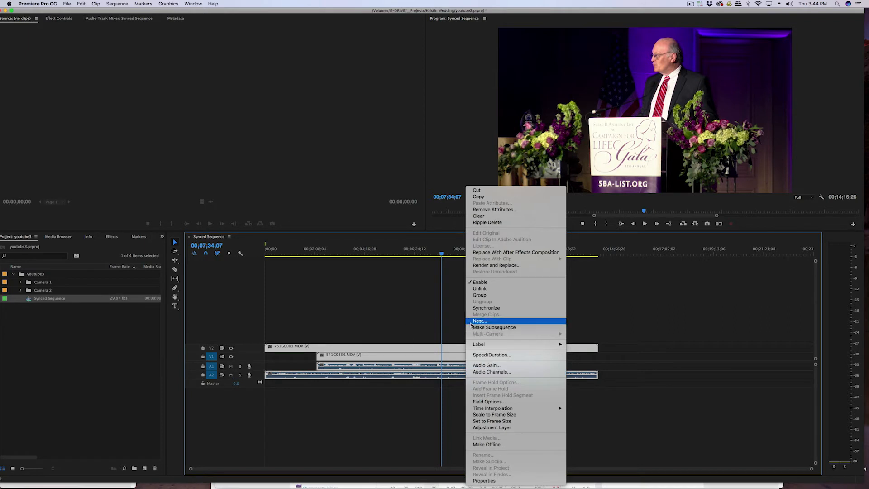
Nest the selected camera clips as Nested Sequence 01 and bring up the nested clip's options
click(479, 321)
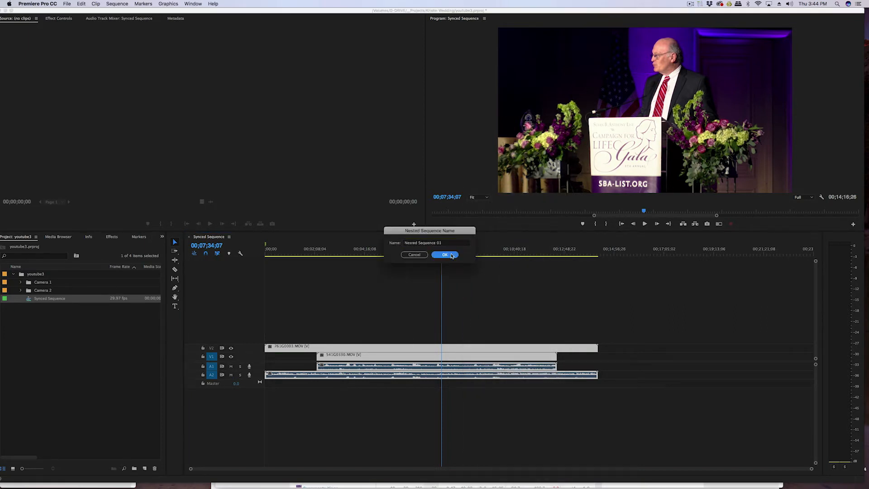
click(444, 255)
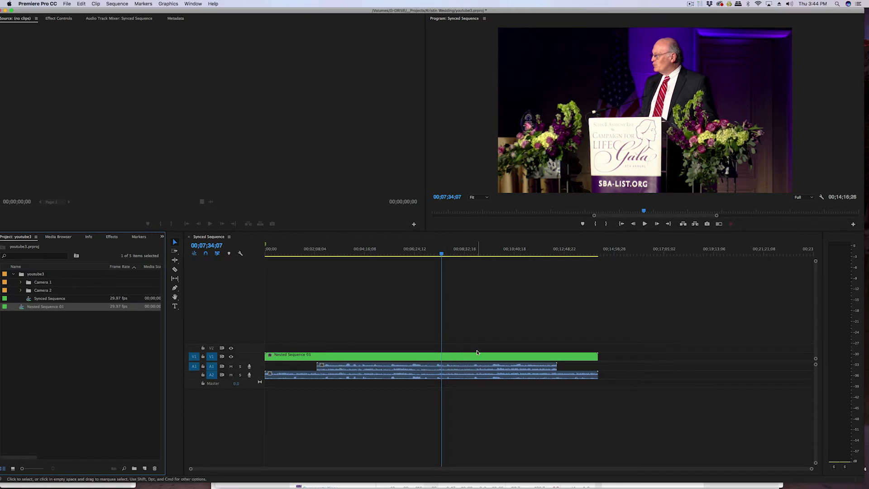
mouse_move(388, 348)
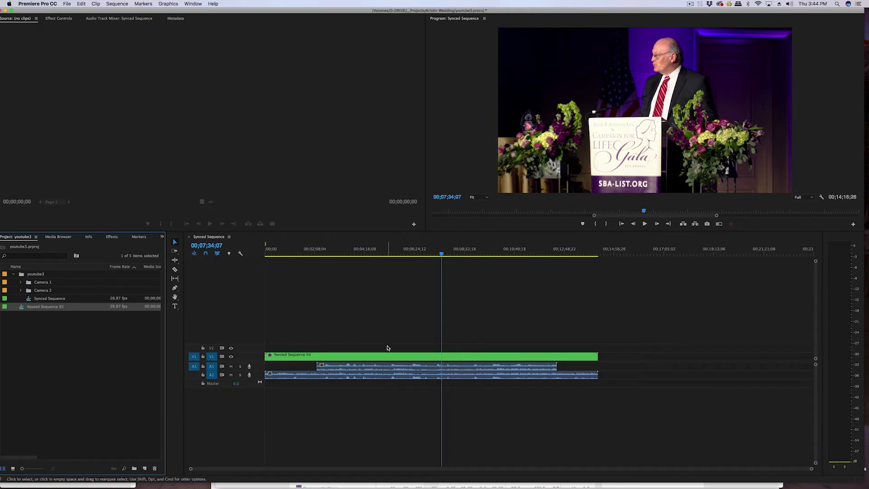
mouse_move(330, 355)
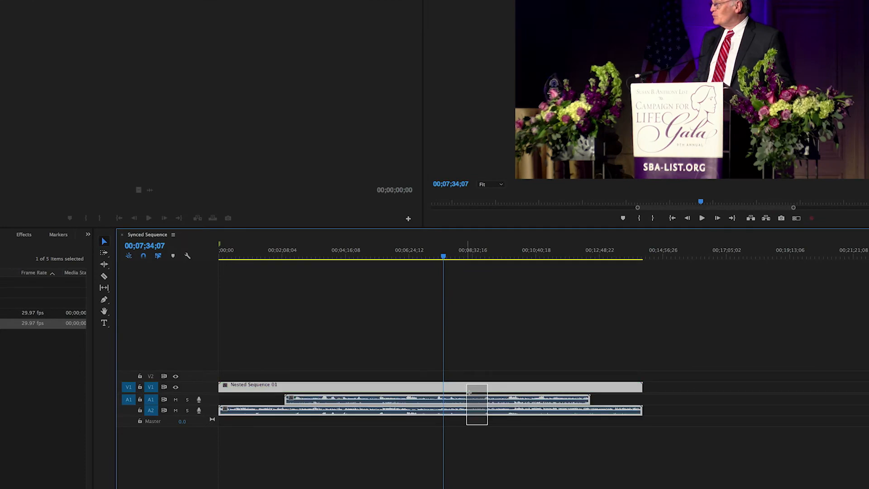
right_click(478, 405)
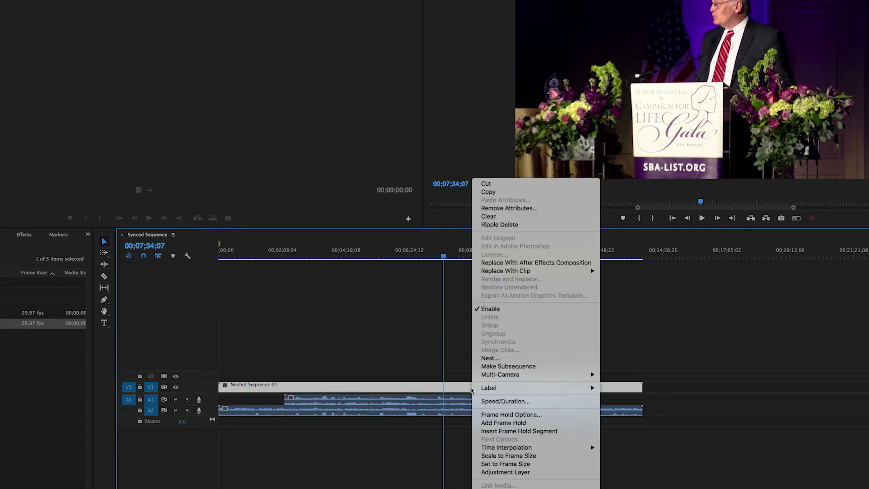
mouse_move(500, 374)
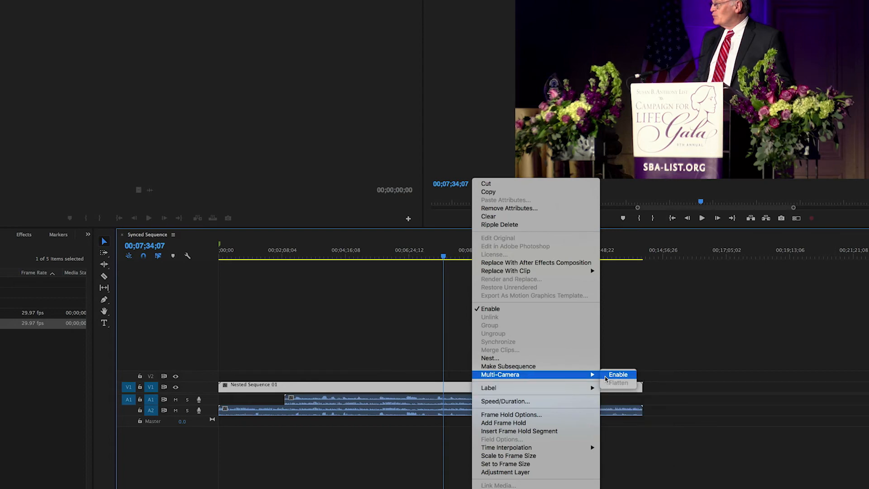
Enable Multi-Camera on the nested clip so it shows as [MC1]
click(618, 375)
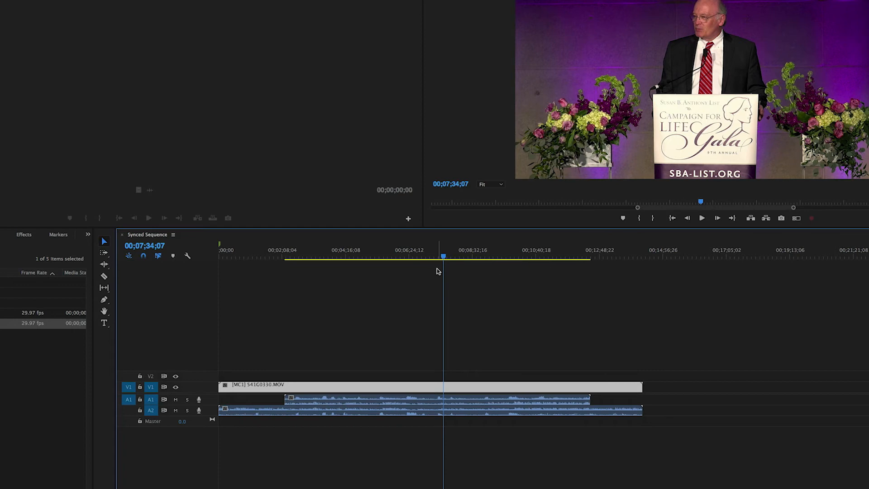
mouse_move(584, 239)
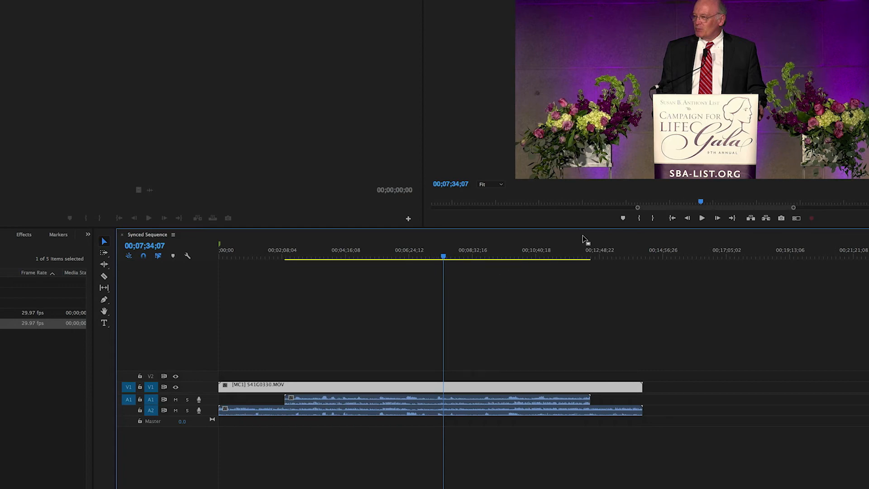
mouse_move(742, 187)
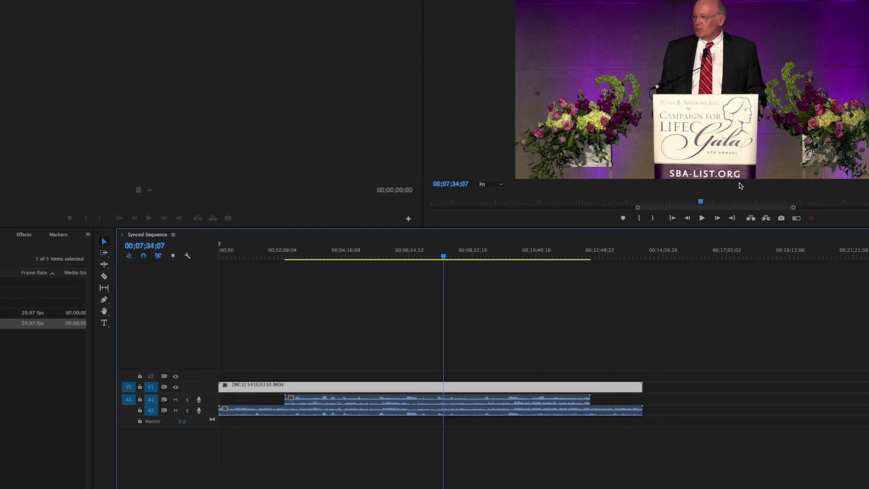
mouse_move(797, 219)
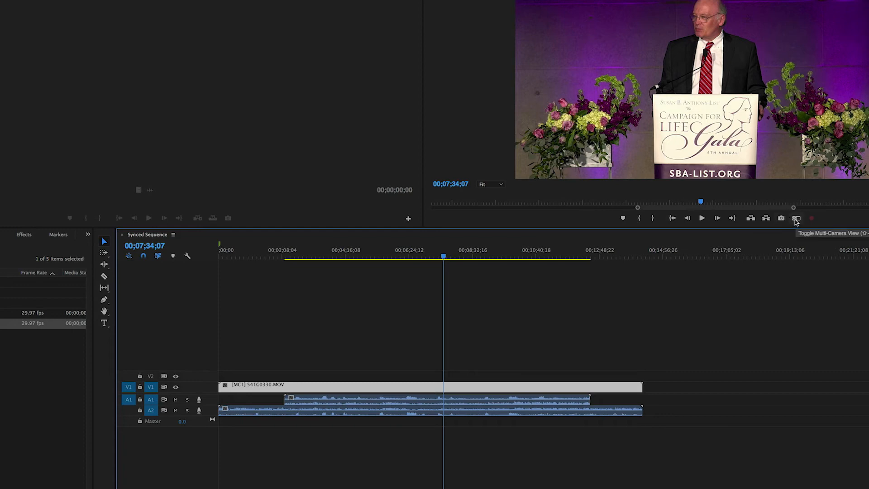
Turn on the multi-camera view in the Program Monitor and move the playhead to an earlier speaker
click(796, 218)
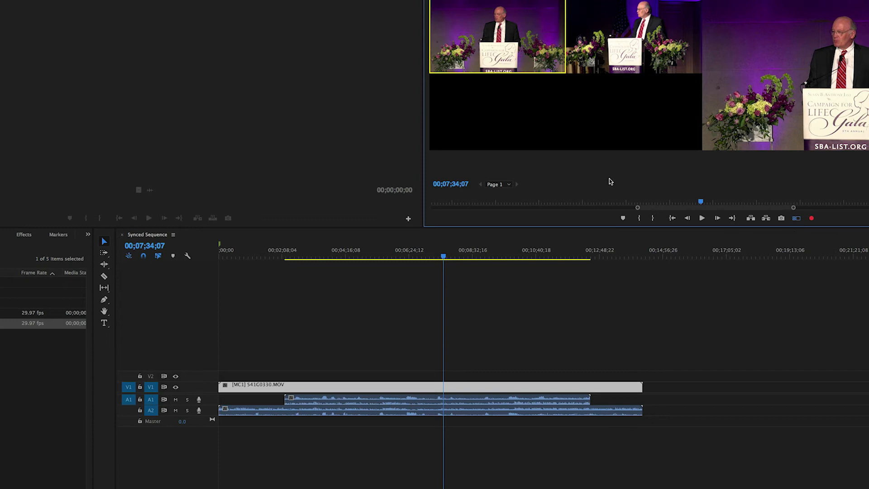
mouse_move(564, 55)
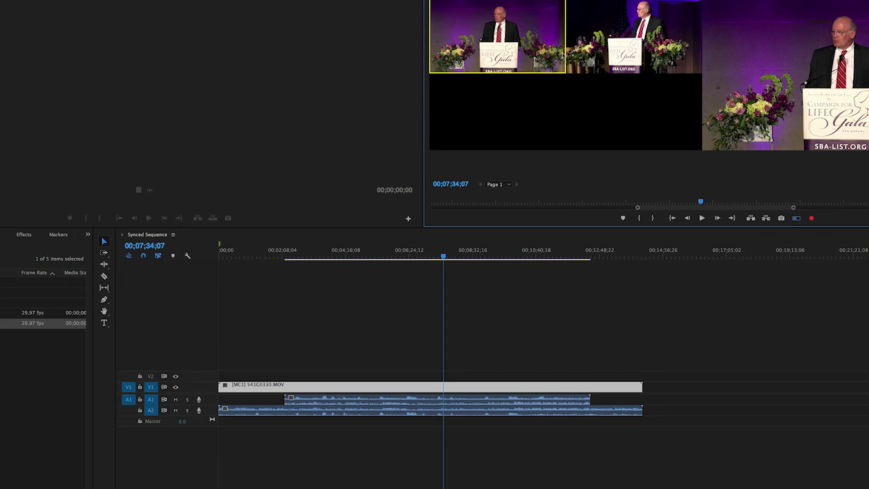
mouse_move(613, 46)
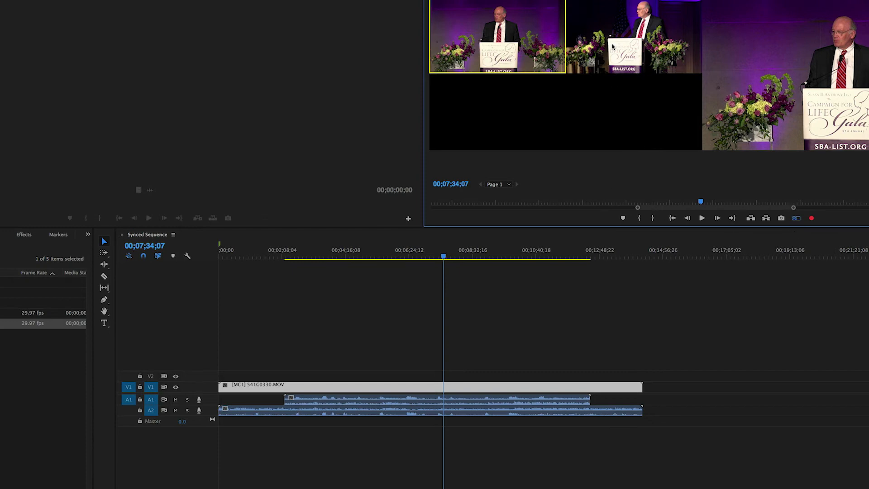
mouse_move(575, 49)
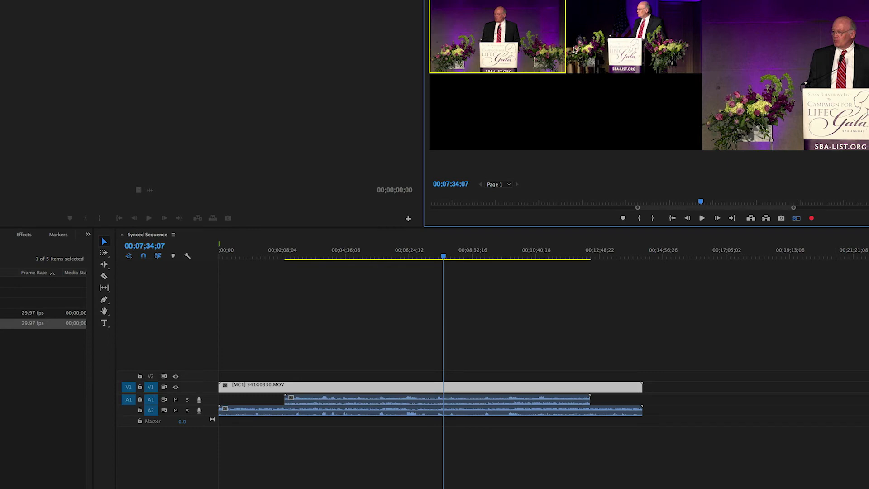
mouse_move(528, 99)
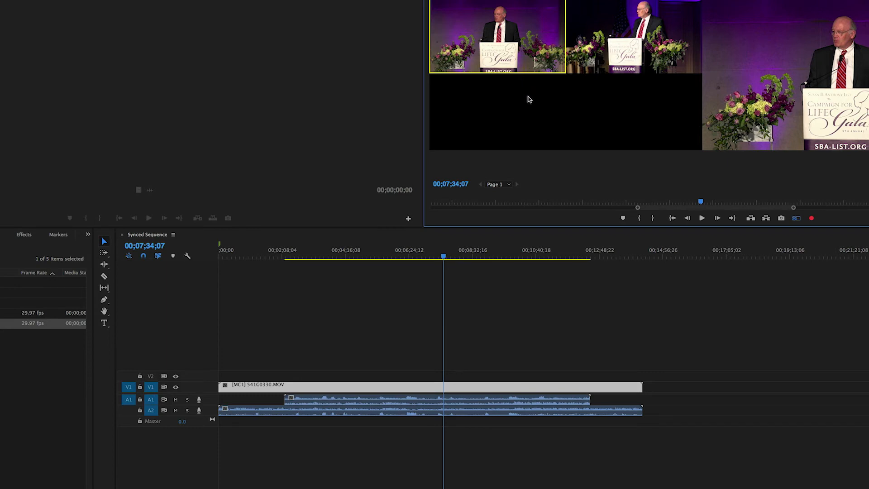
click(388, 256)
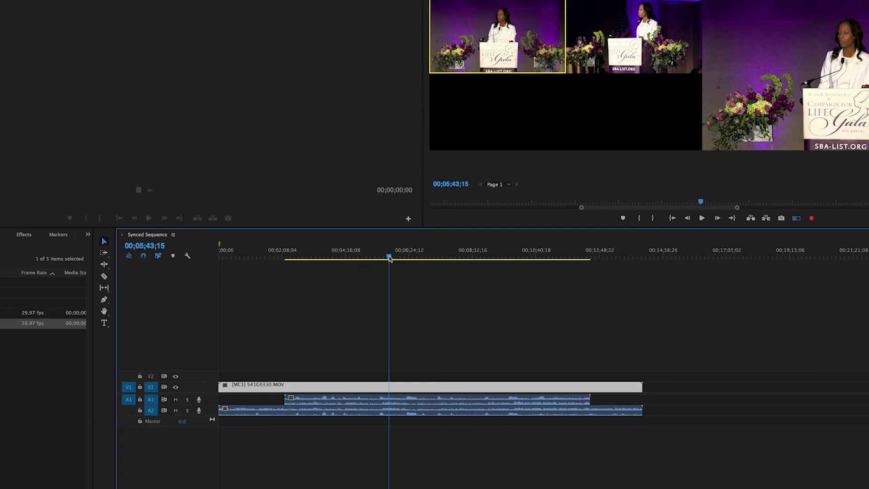
Start playback from the earlier point with both angles visible in the multi-camera view
click(700, 219)
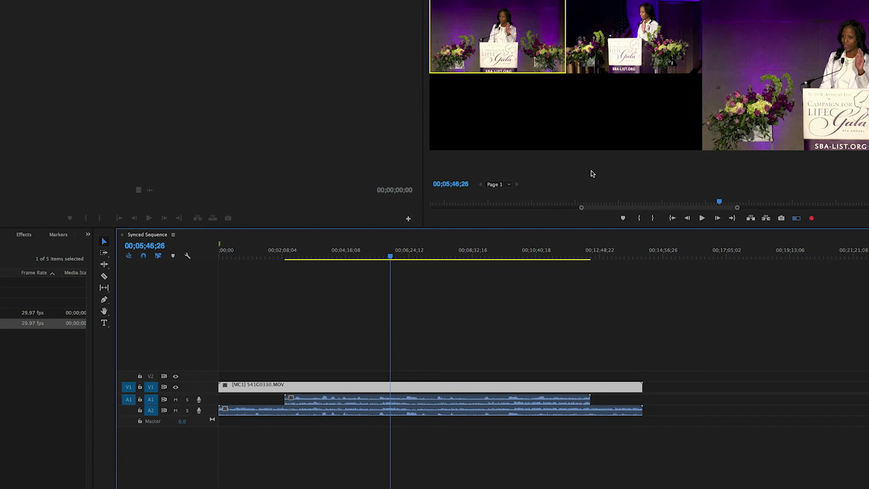
mouse_move(396, 406)
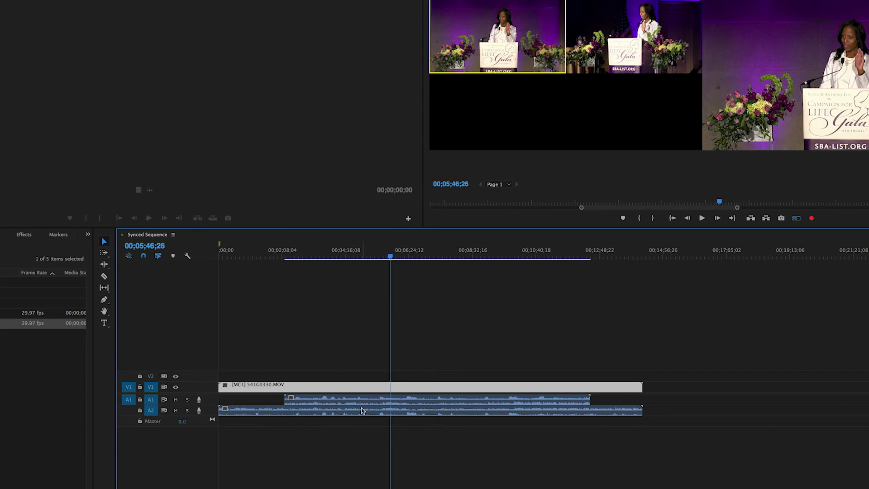
mouse_move(360, 420)
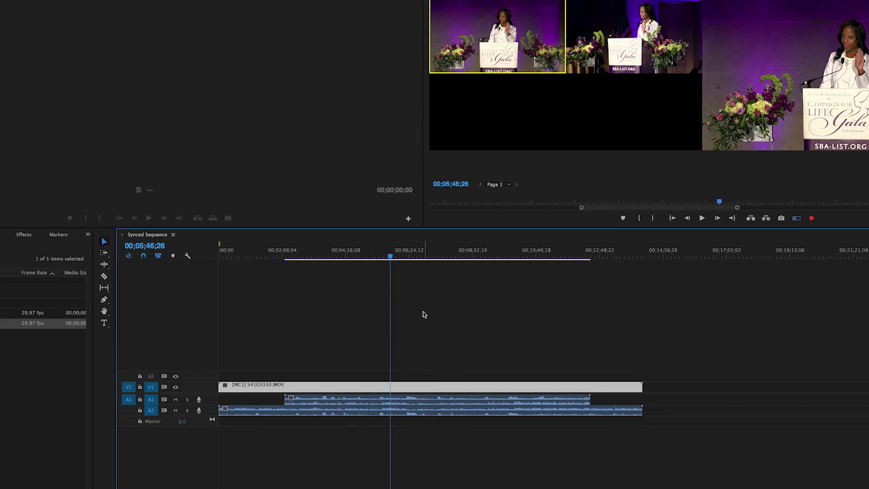
mouse_move(376, 320)
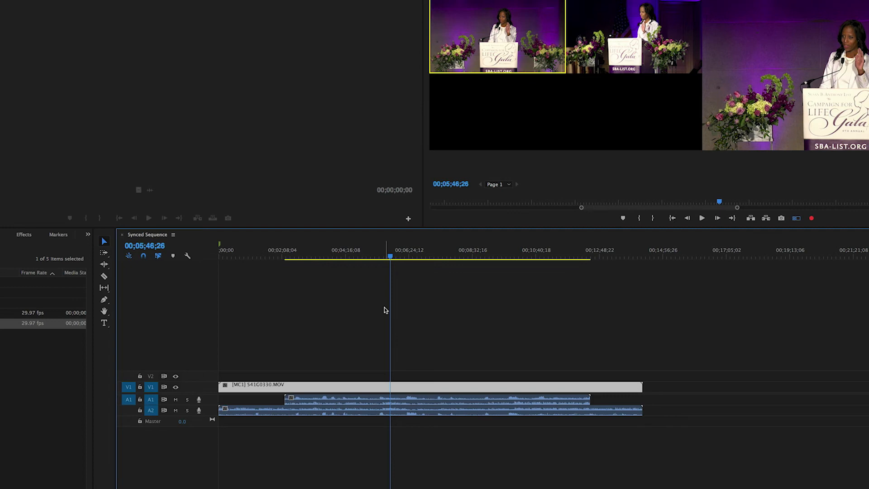
mouse_move(381, 391)
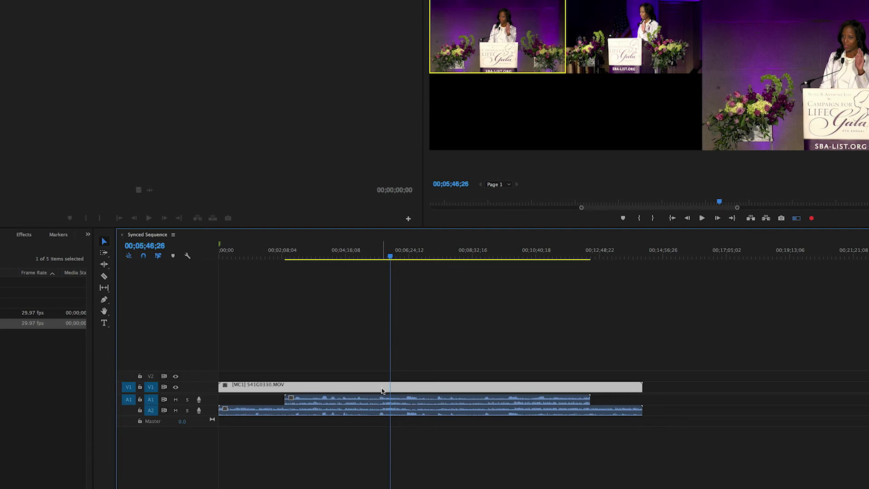
mouse_move(365, 402)
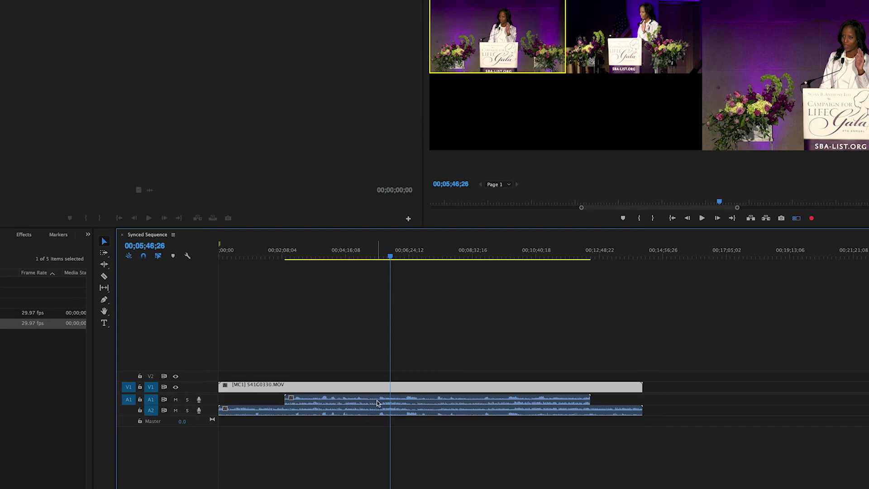
mouse_move(288, 431)
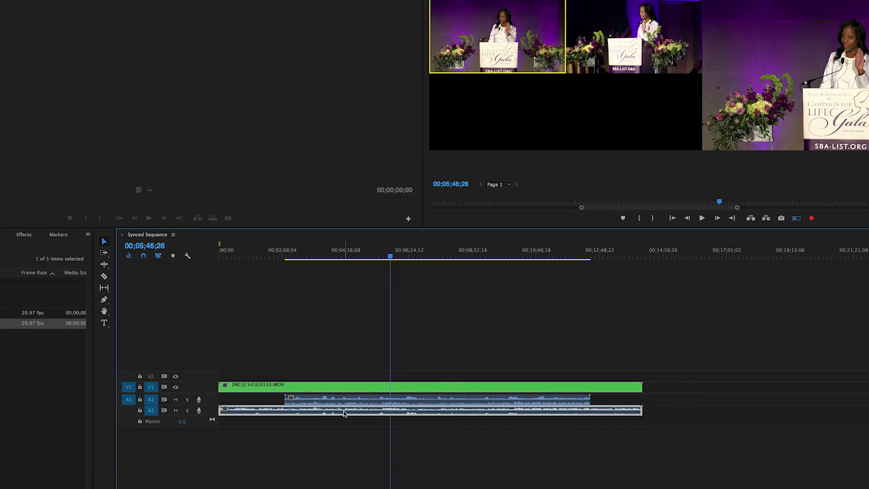
Remap the lower audio clip so its right channel also uses the left source channel
right_click(344, 413)
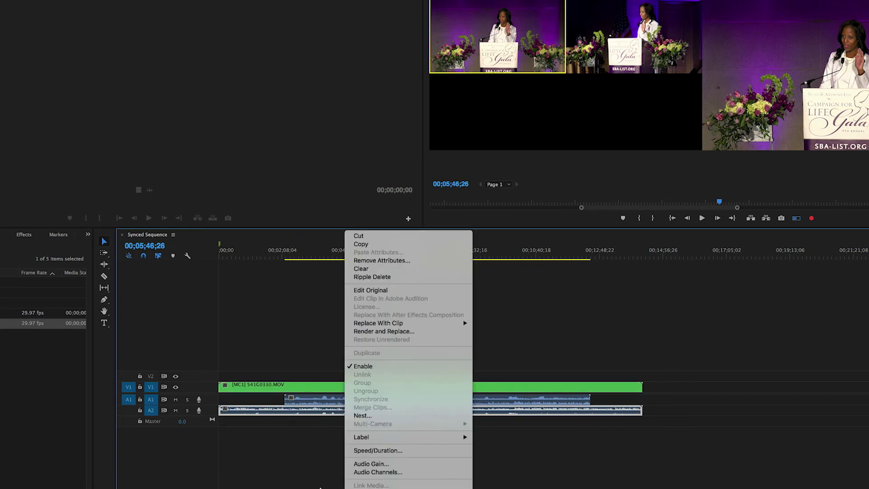
click(378, 472)
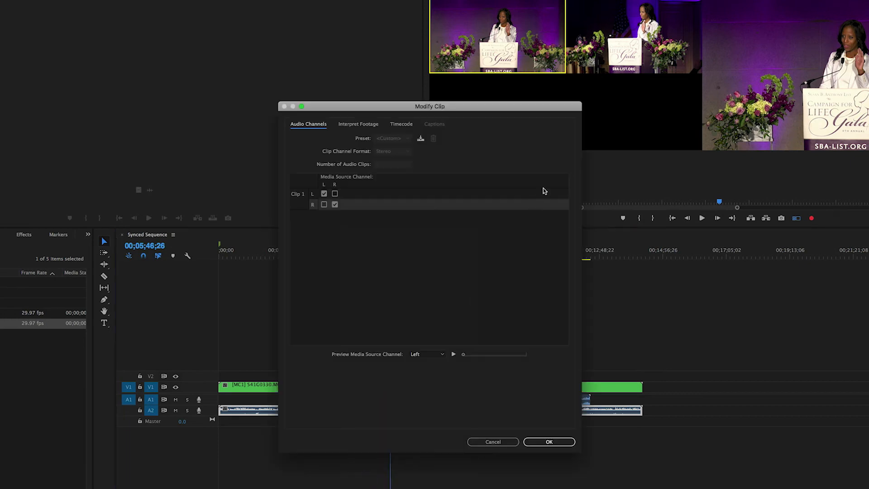
click(325, 203)
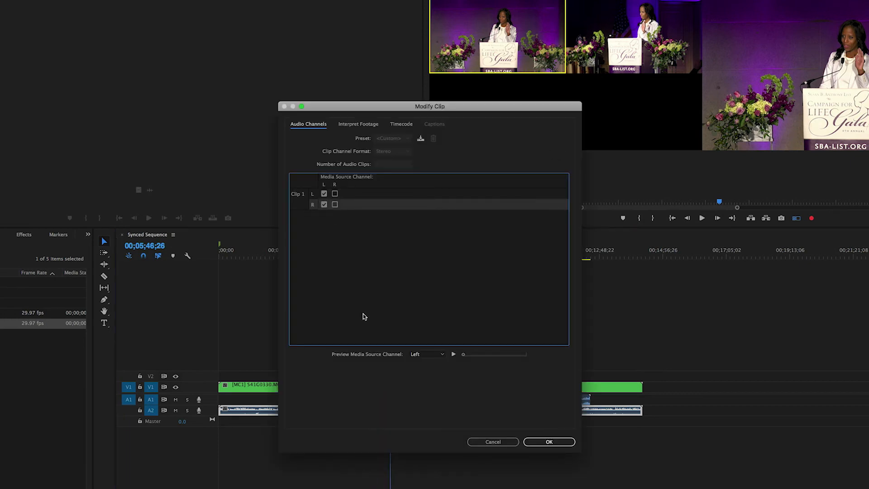
click(549, 442)
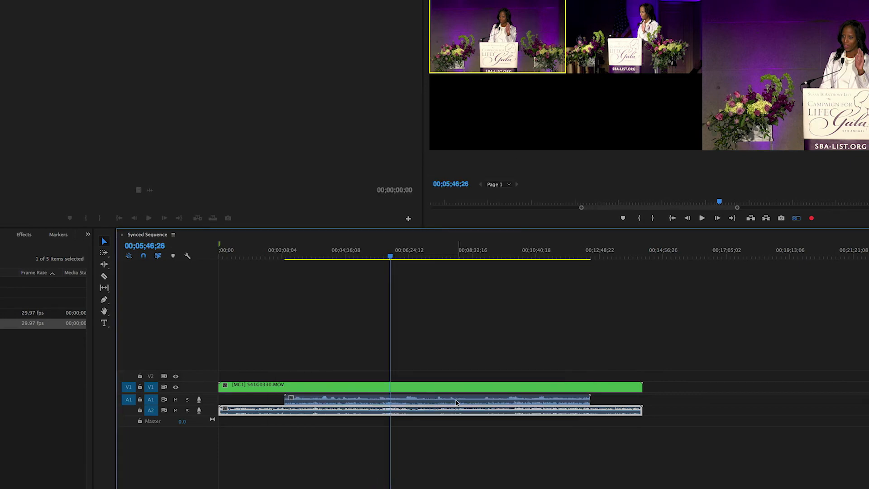
Remap the upper audio clip the same way, feeding the left source to both channels
click(438, 400)
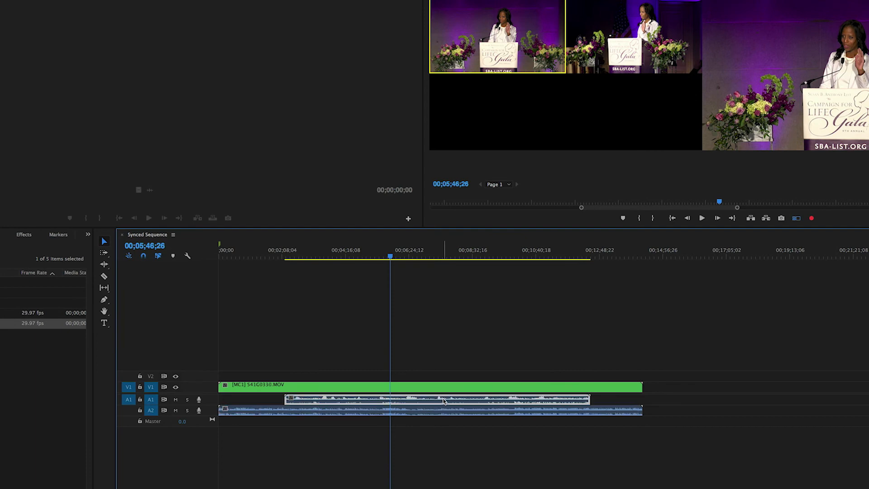
right_click(444, 400)
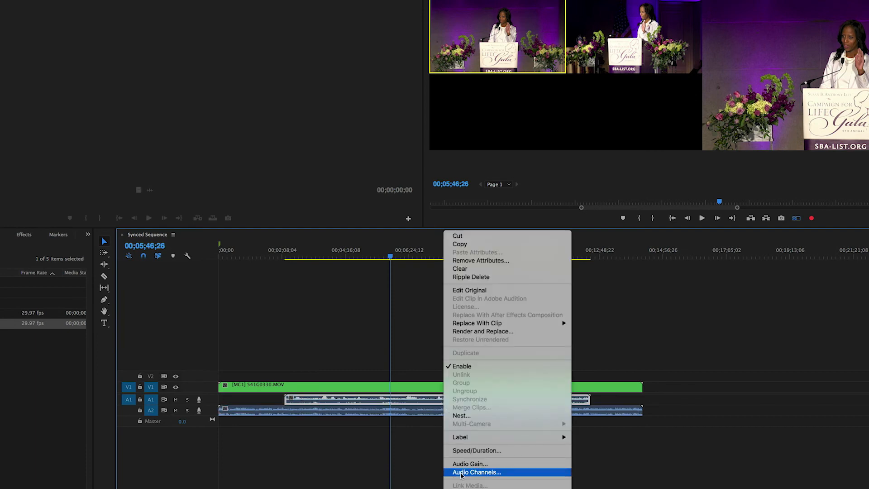
click(475, 472)
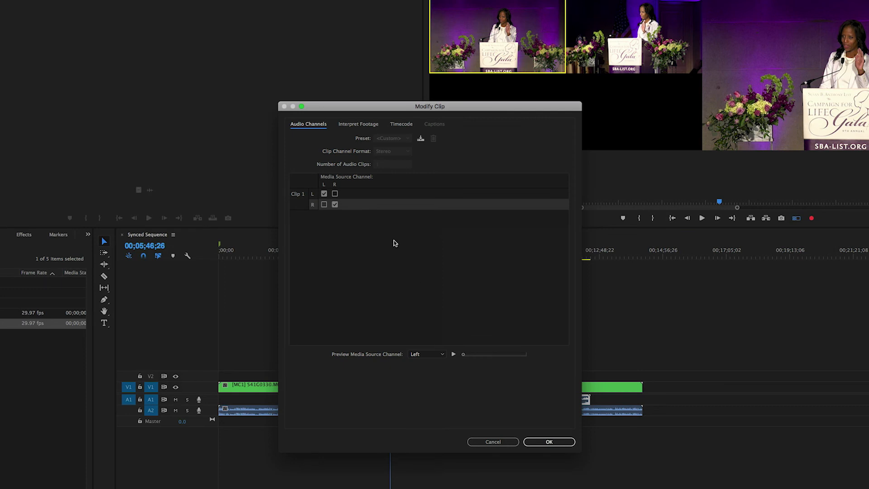
click(324, 203)
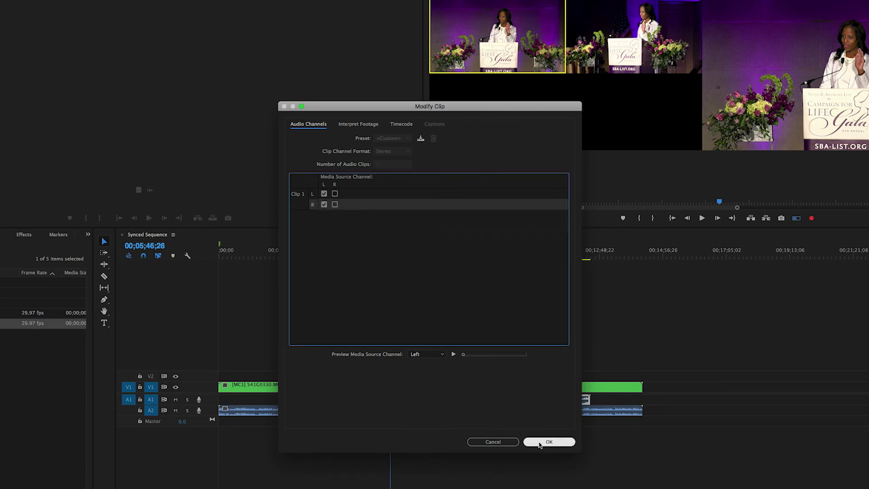
click(549, 441)
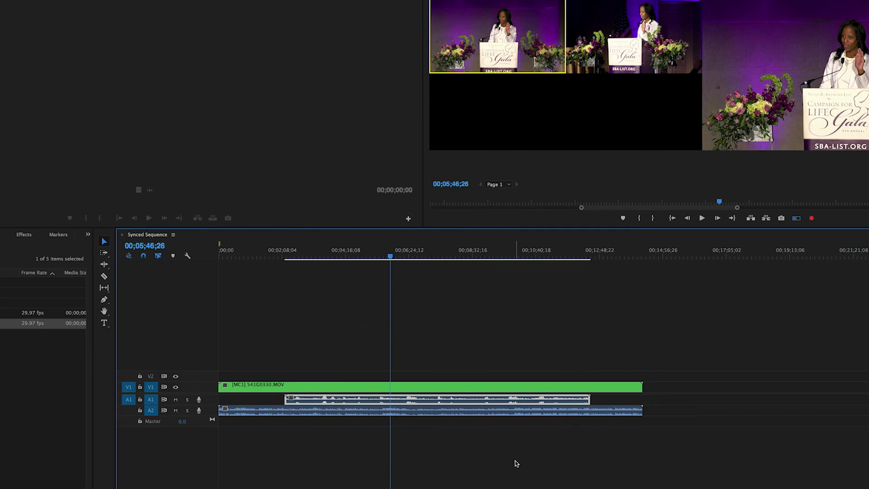
mouse_move(475, 438)
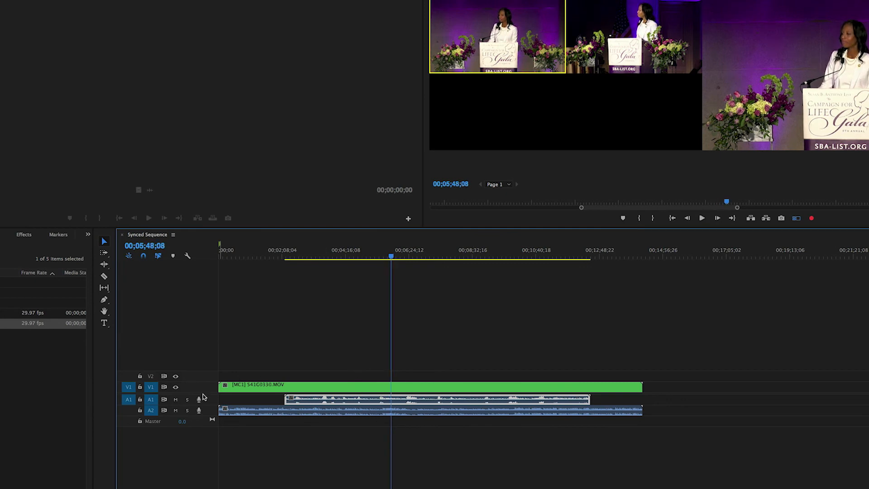
Mute the A1 track so playback carries only the remaining audio track
click(175, 399)
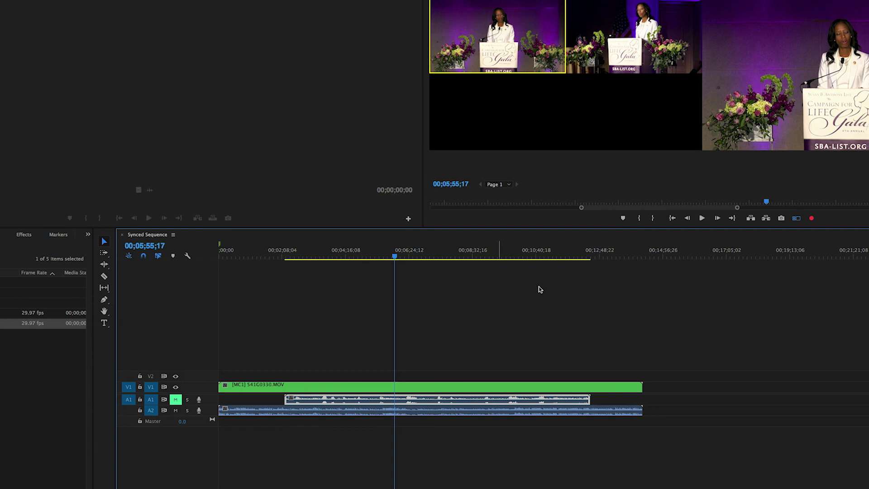
click(702, 218)
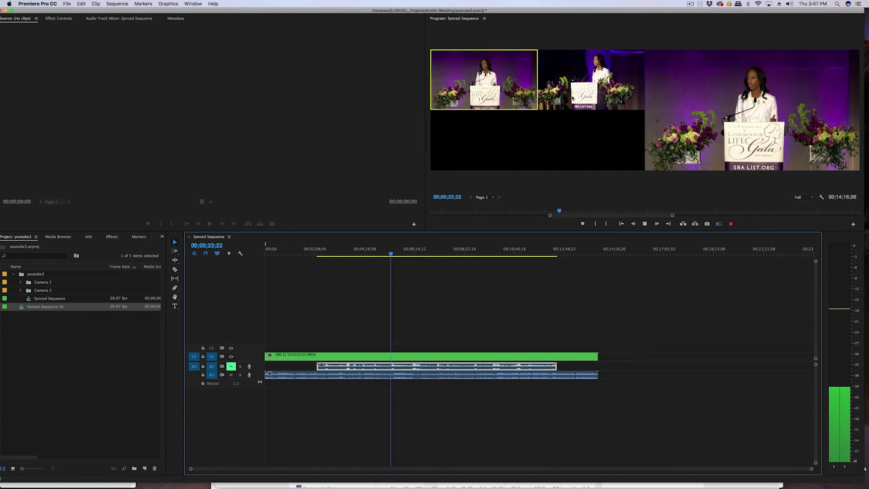
Play the multicam view and record a live cut to another camera angle
click(591, 80)
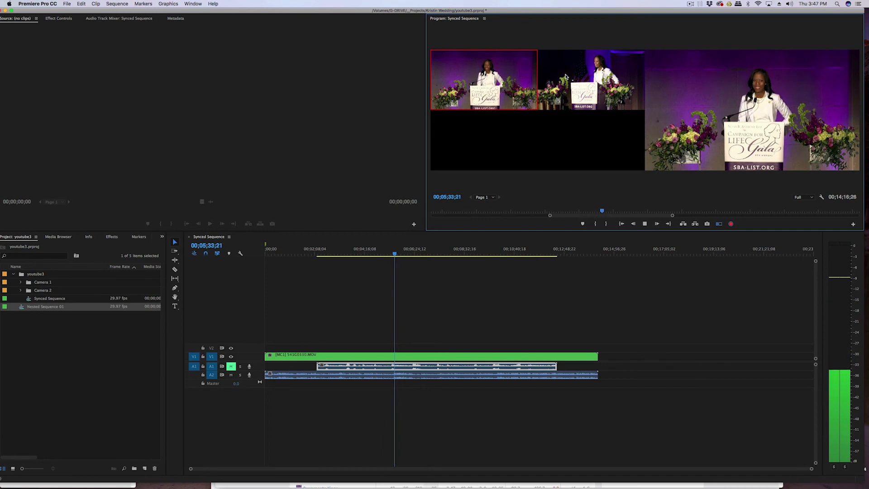
click(656, 224)
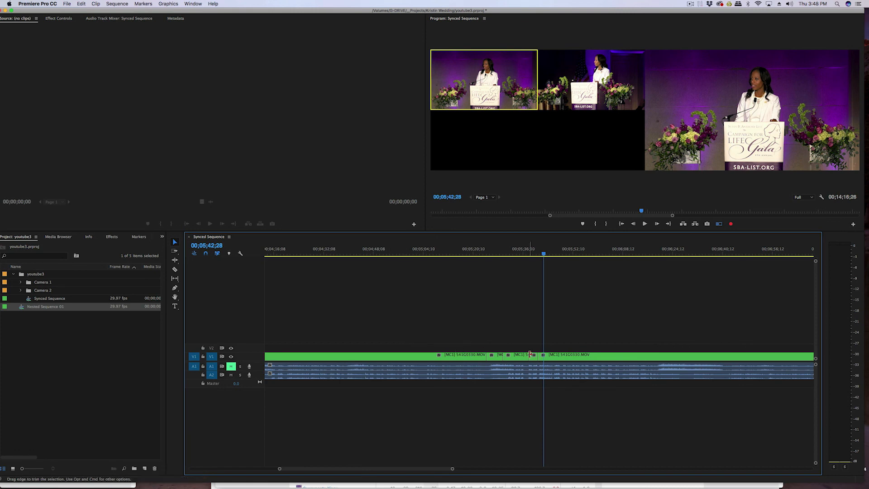
Select the Rolling Edit tool to trim both sides of an angle cut together
click(482, 248)
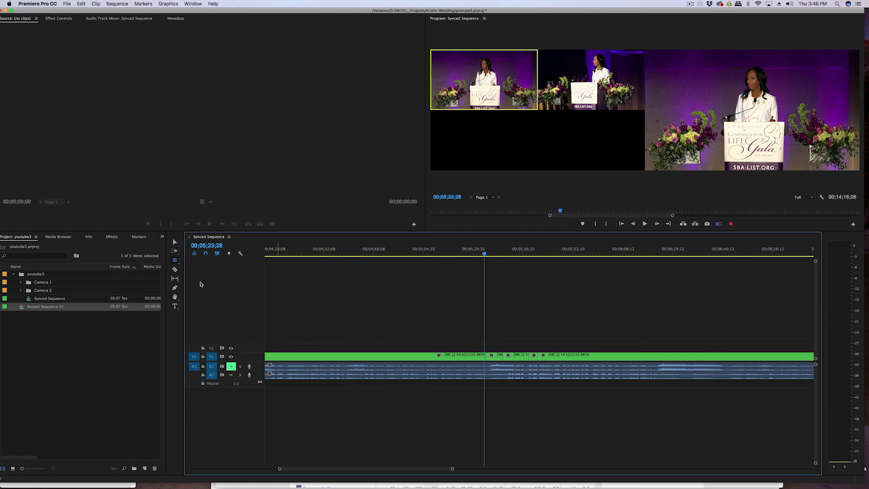
mouse_move(442, 342)
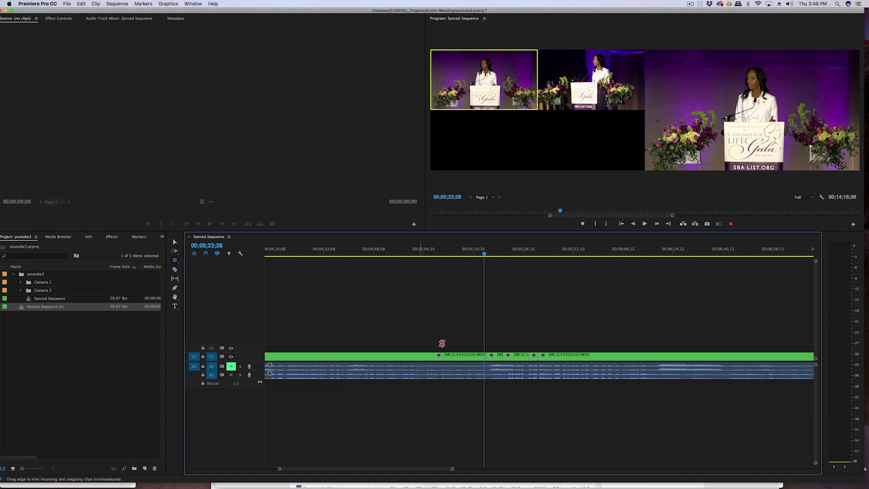